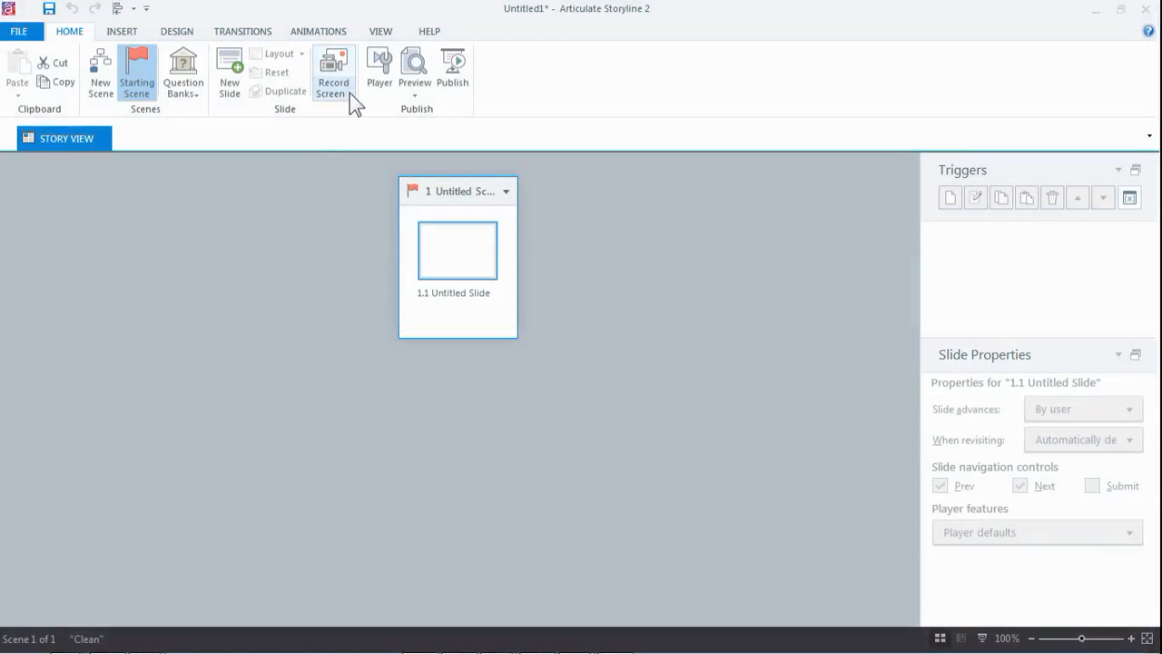
mouse_move(335, 62)
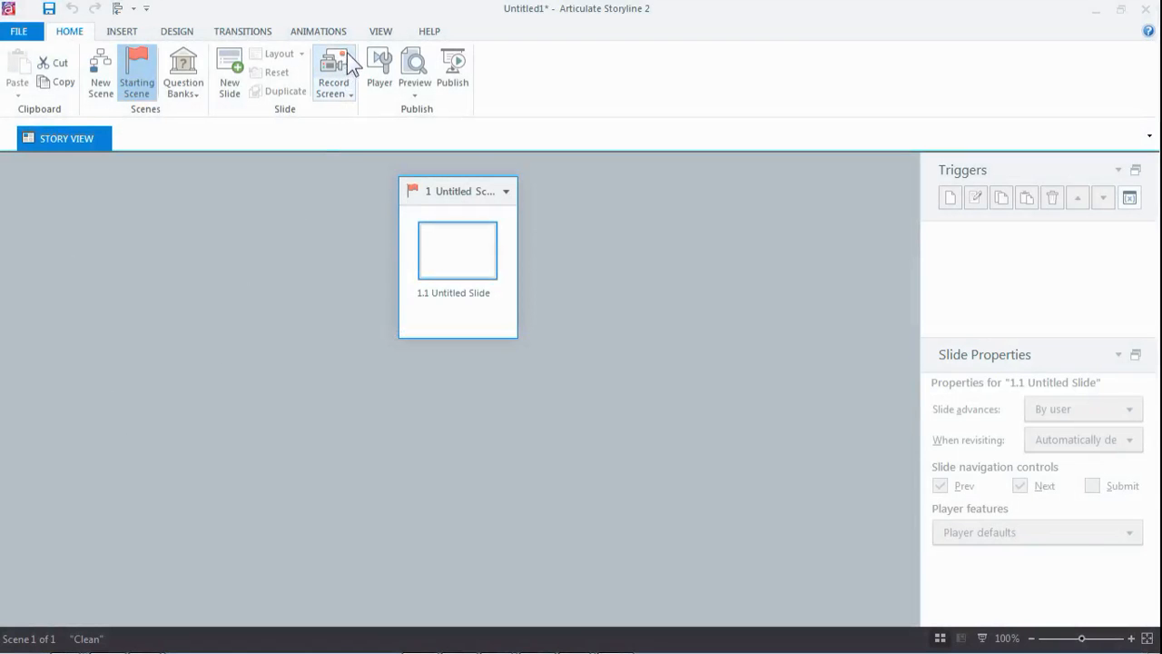
mouse_move(335, 64)
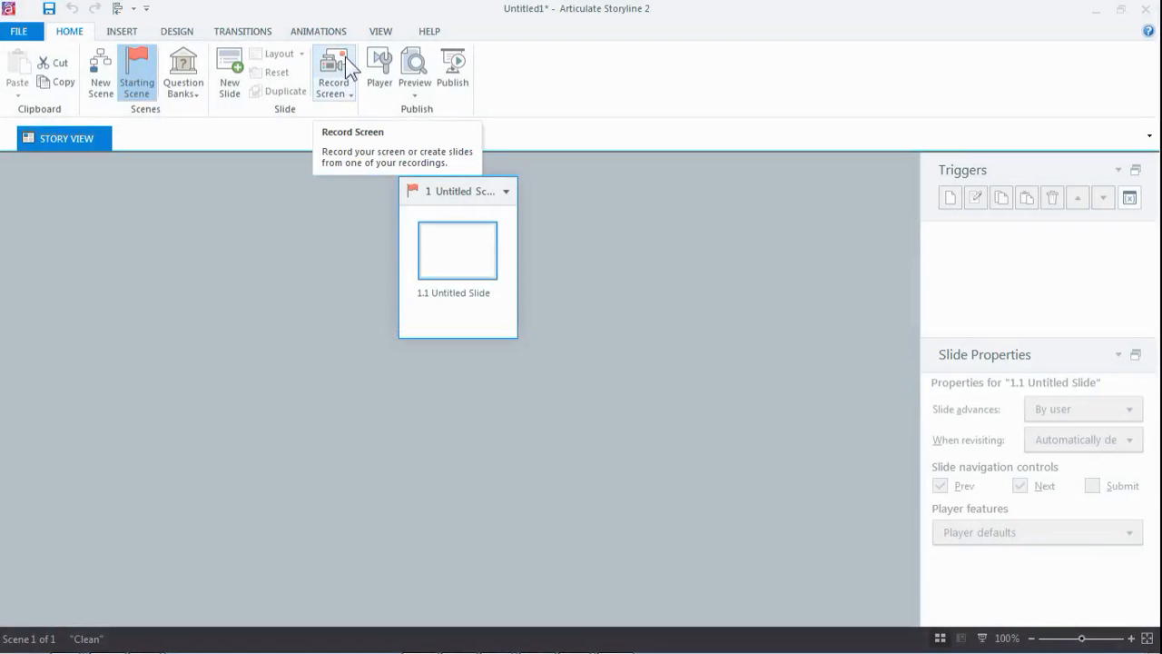
mouse_move(352, 109)
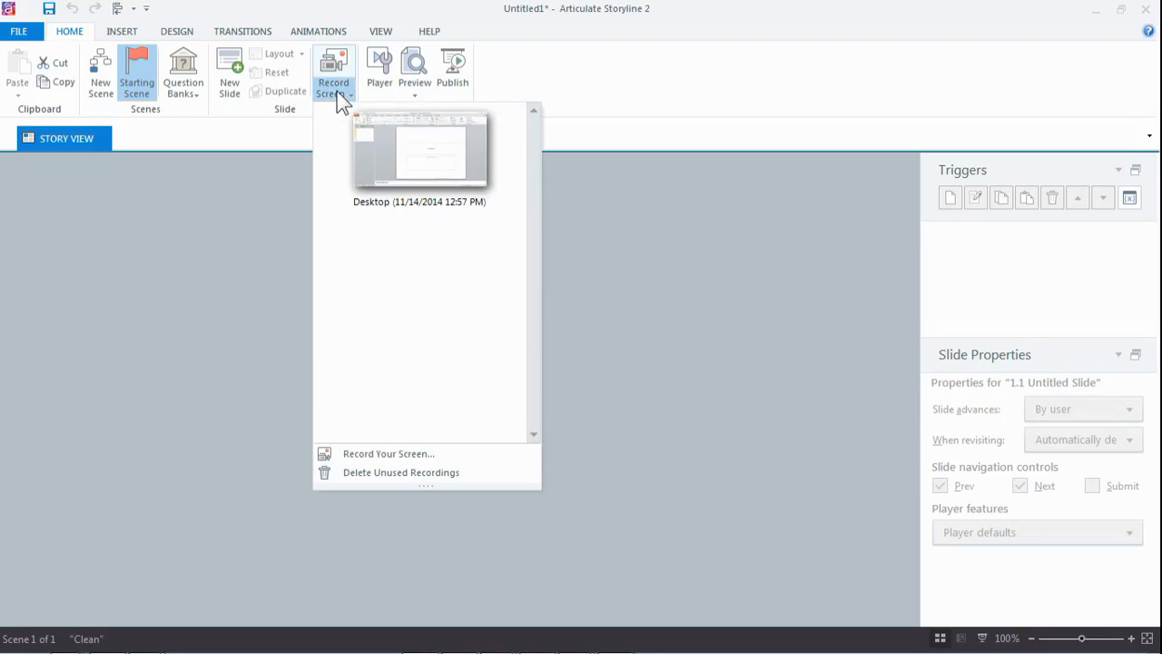
mouse_move(417, 149)
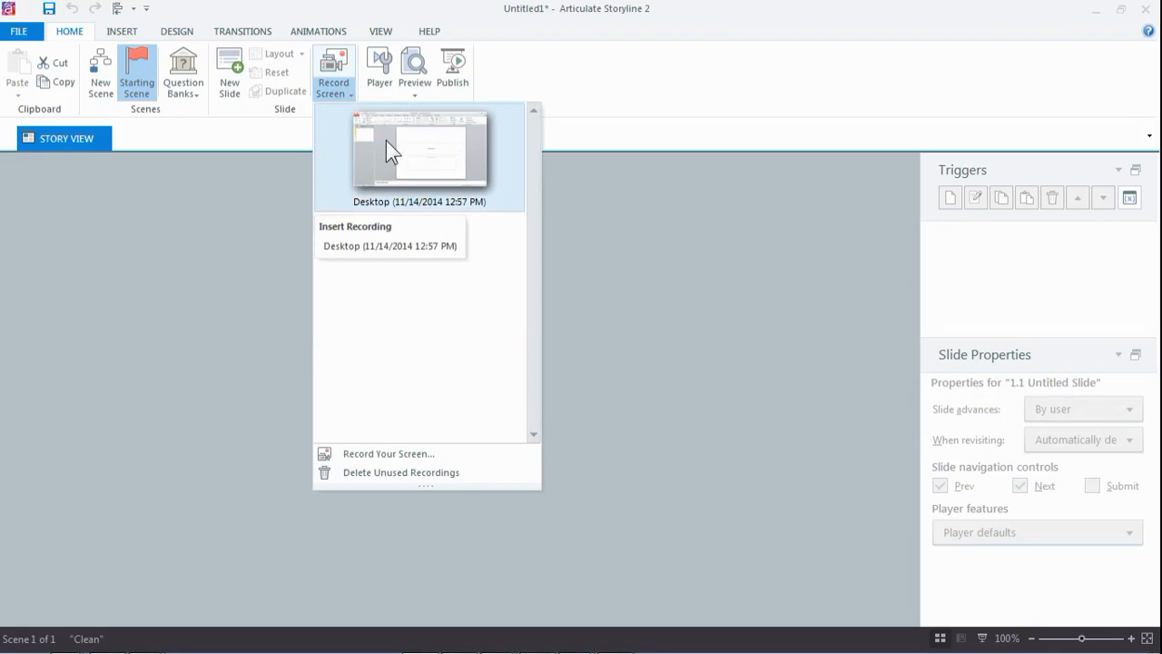
Bring up the Insert Slides options for the 11/14/2014 Desktop recording
left_click(417, 245)
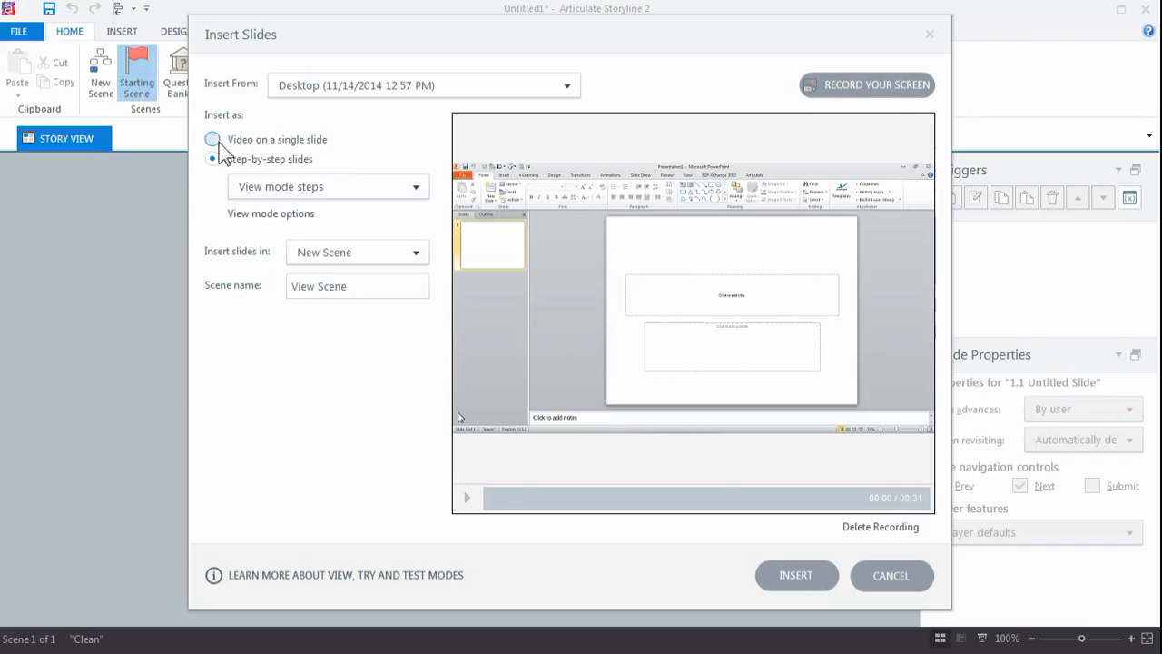
Insert the recording as step-by-step View mode slides into a new scene named View Scene
left_click(213, 138)
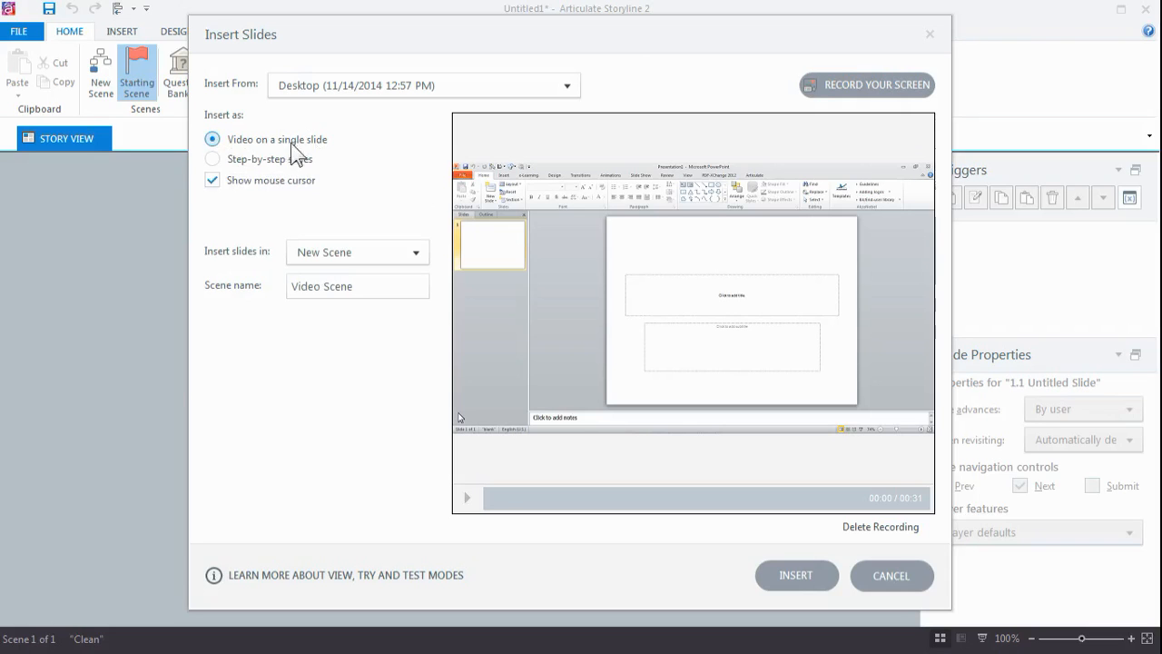
left_click(212, 160)
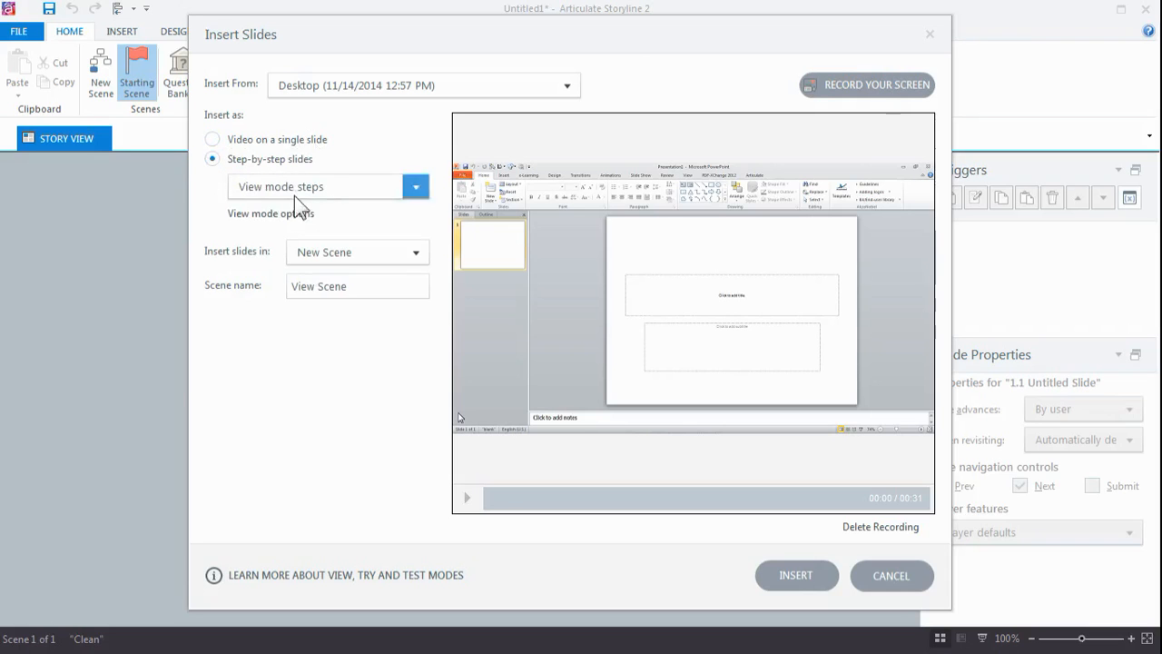
left_click(414, 185)
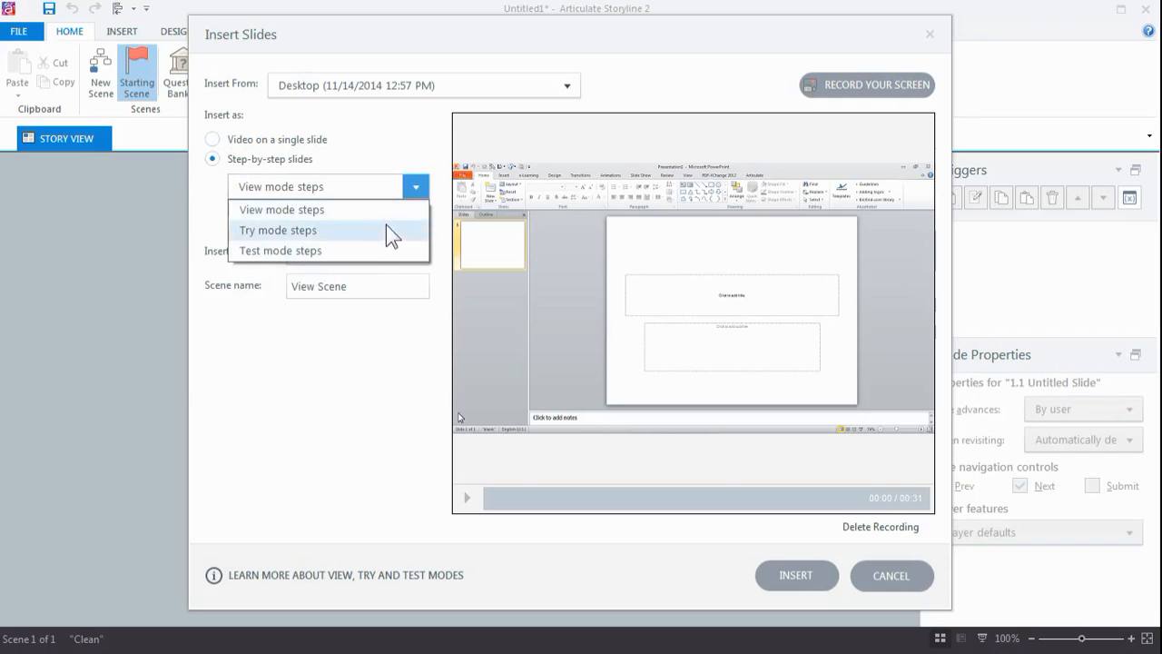
left_click(282, 209)
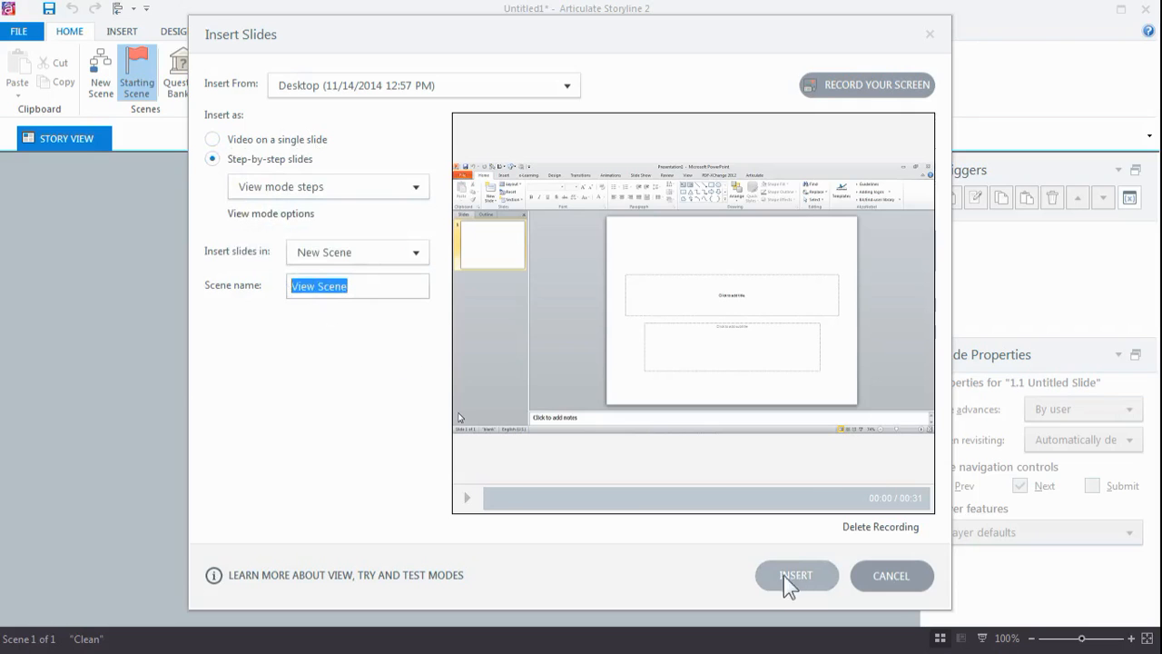
mouse_move(795, 585)
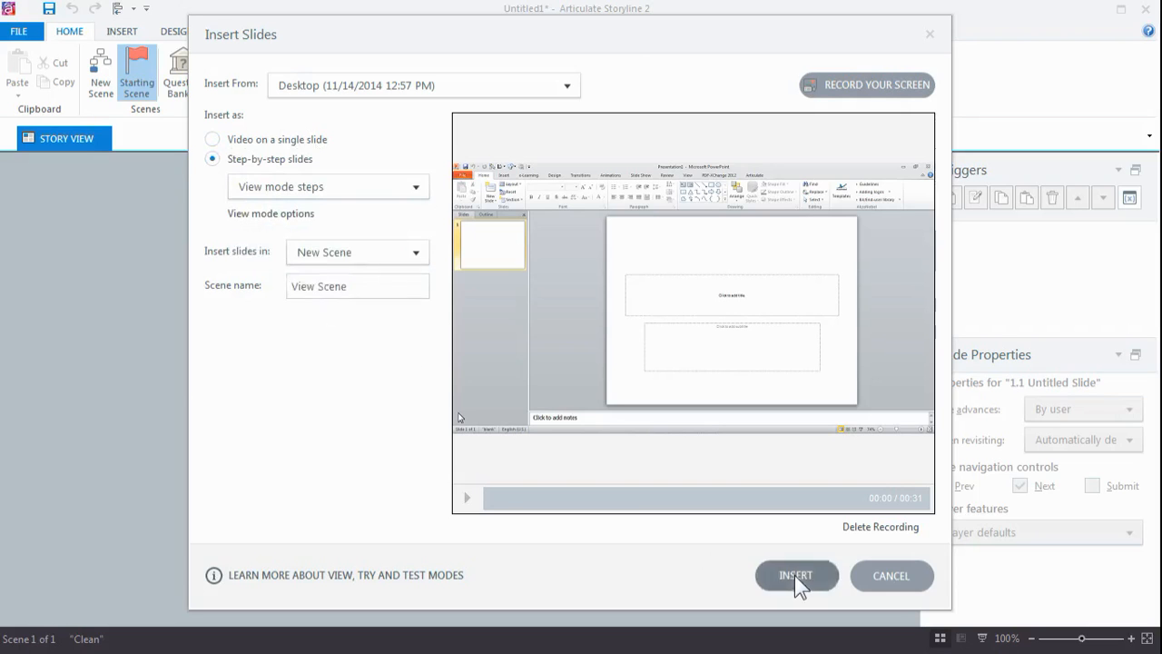
left_click(796, 574)
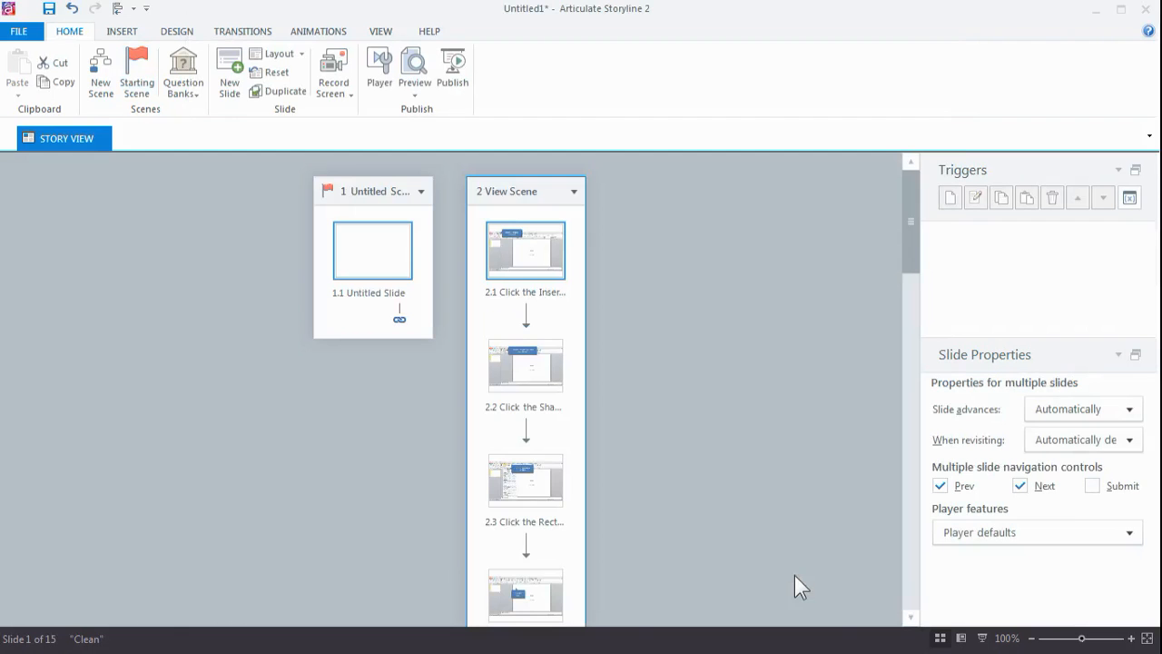
mouse_move(518, 246)
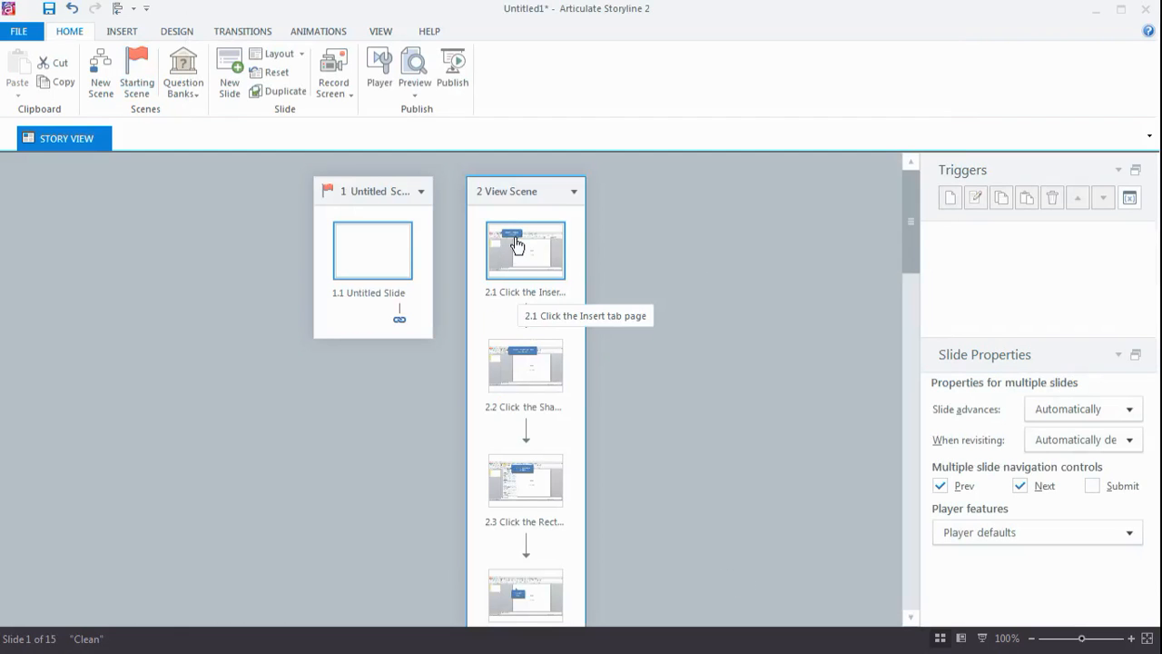
Enter slide 2.1 of the new View Scene for editing from Story View
double_click(525, 251)
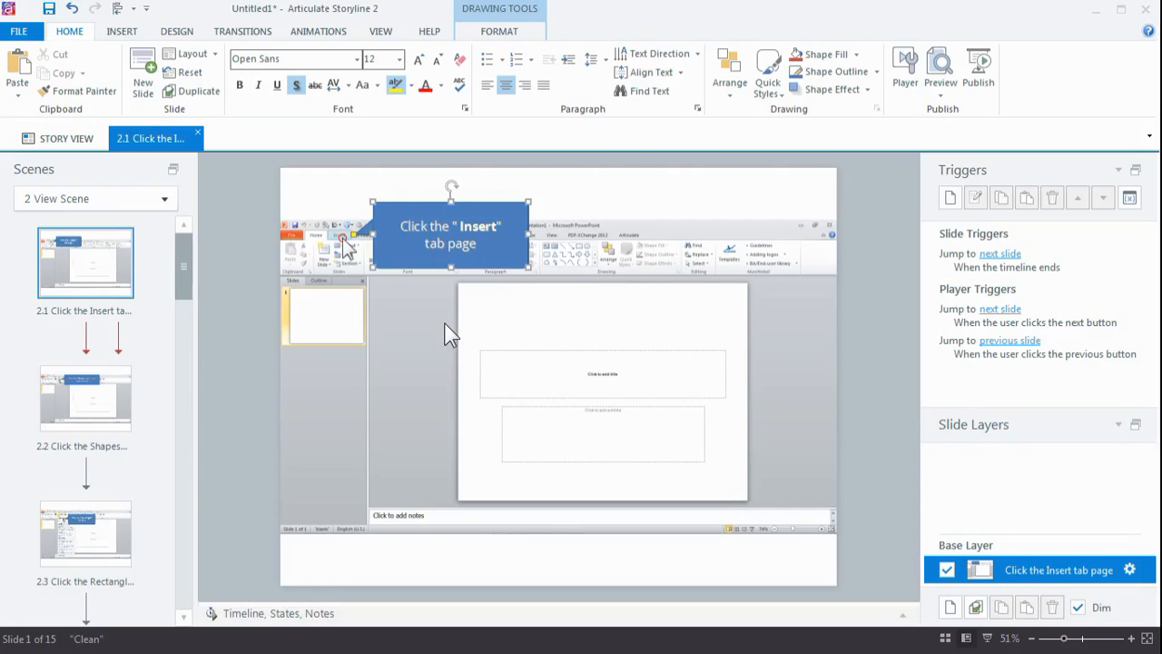
mouse_move(454, 292)
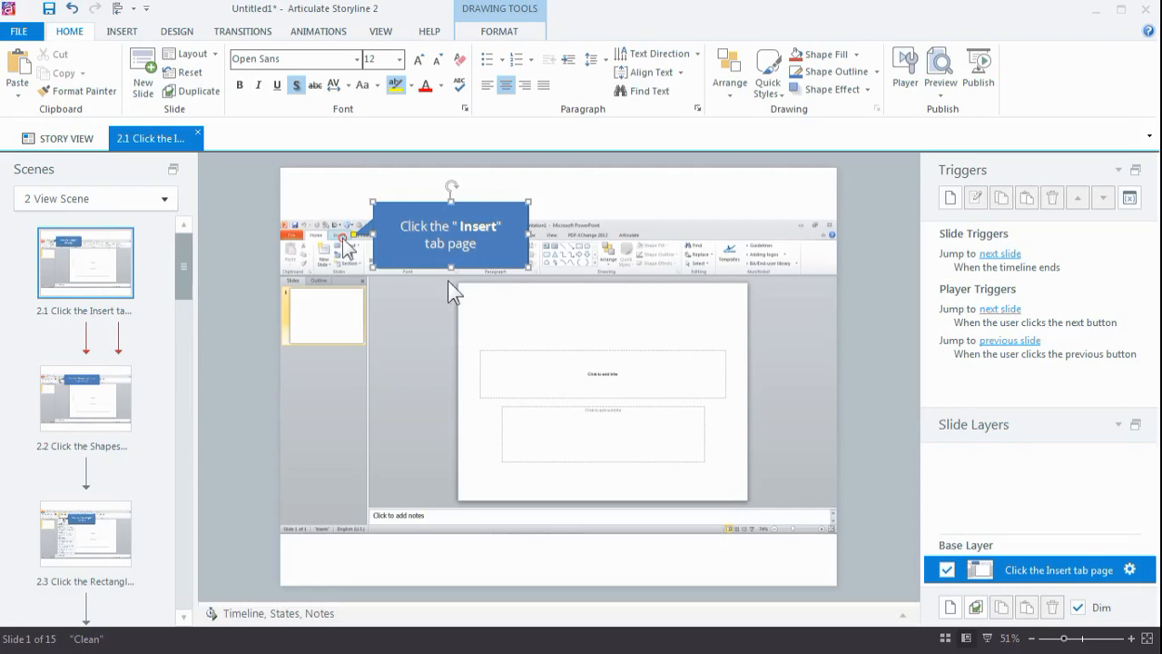
mouse_move(512, 258)
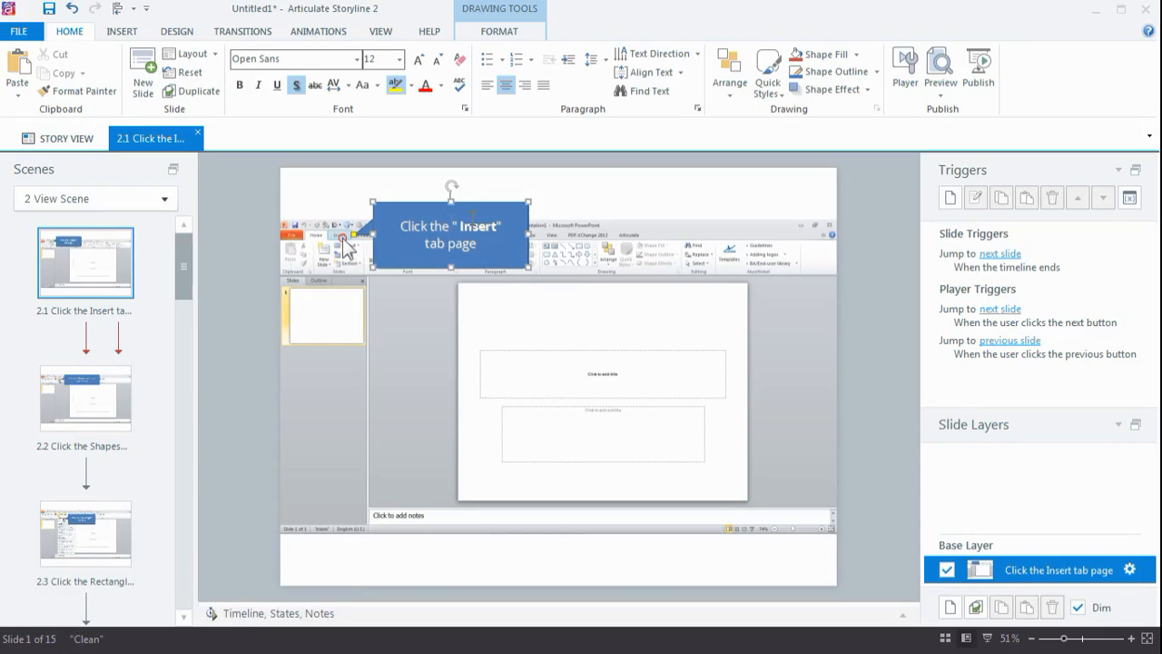
Review the 'Click the Insert tab page' callout and its next/previous-slide triggers on slide 2.1
double_click(476, 225)
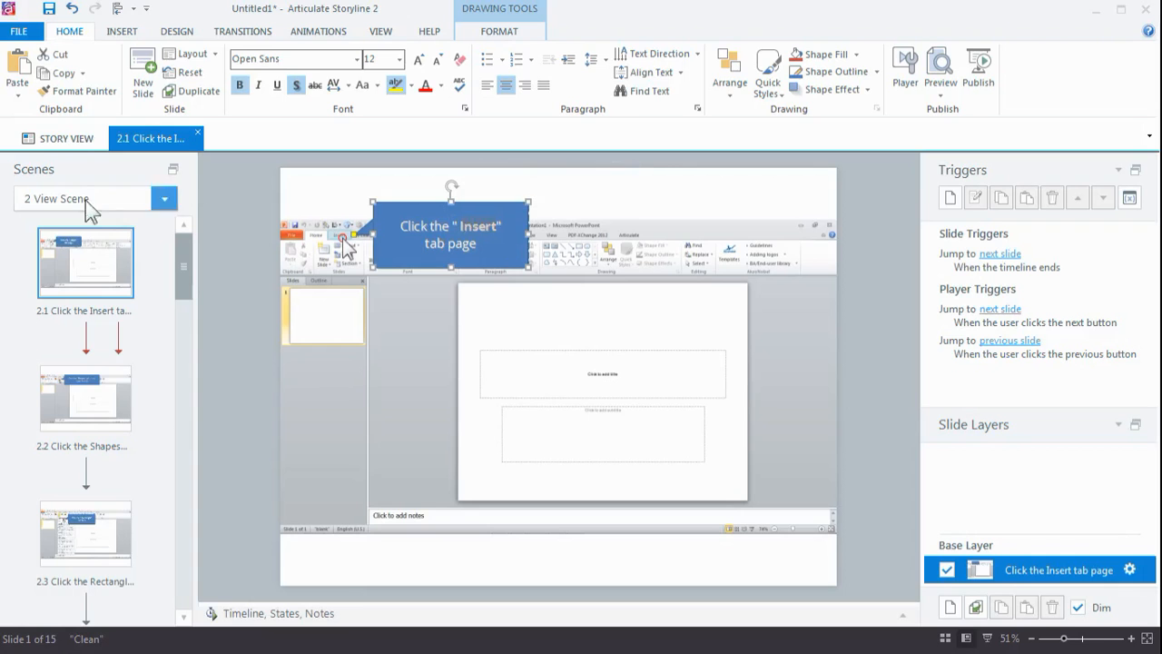
mouse_move(58, 138)
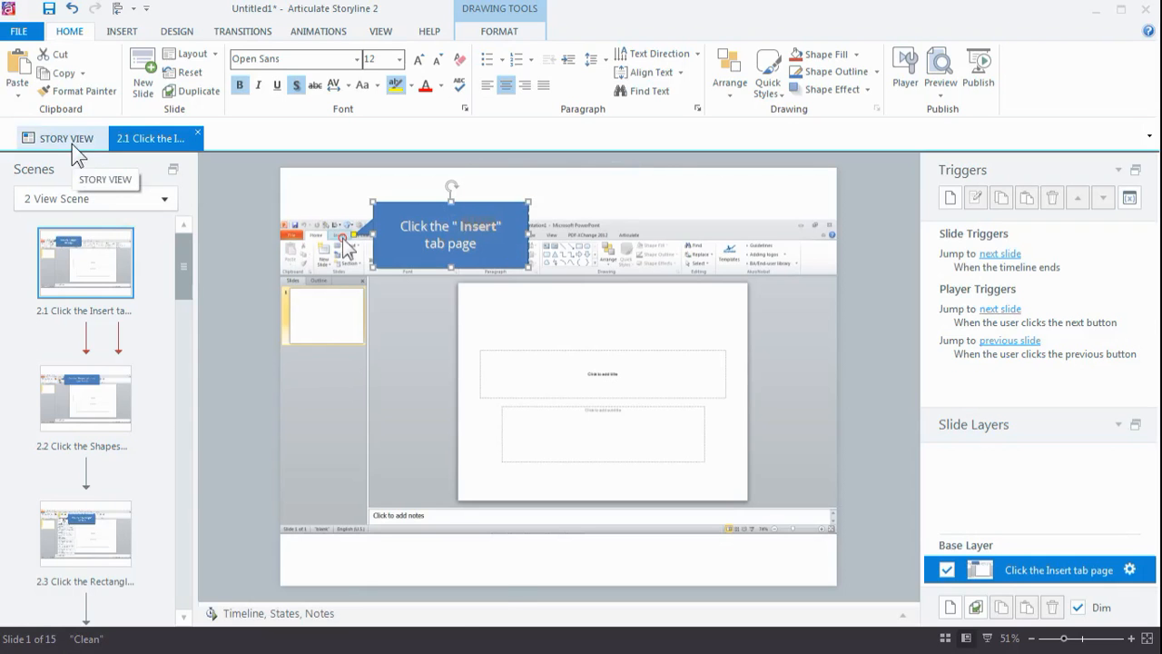
Return to Story View and list the saved screen recordings again
left_click(65, 138)
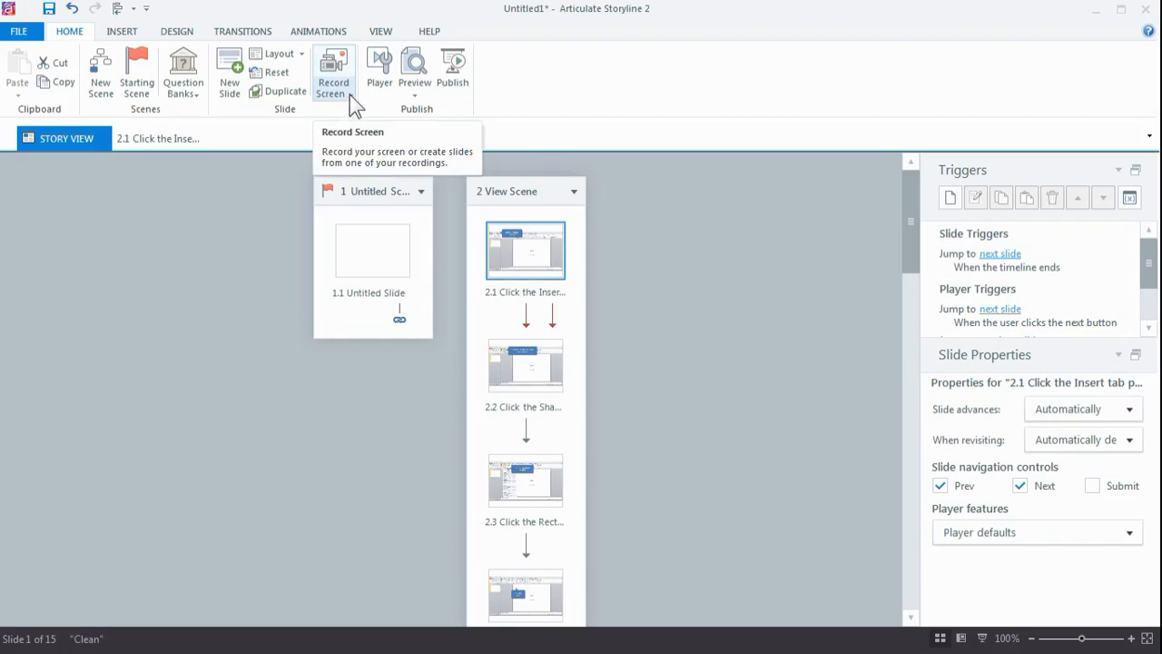
left_click(334, 91)
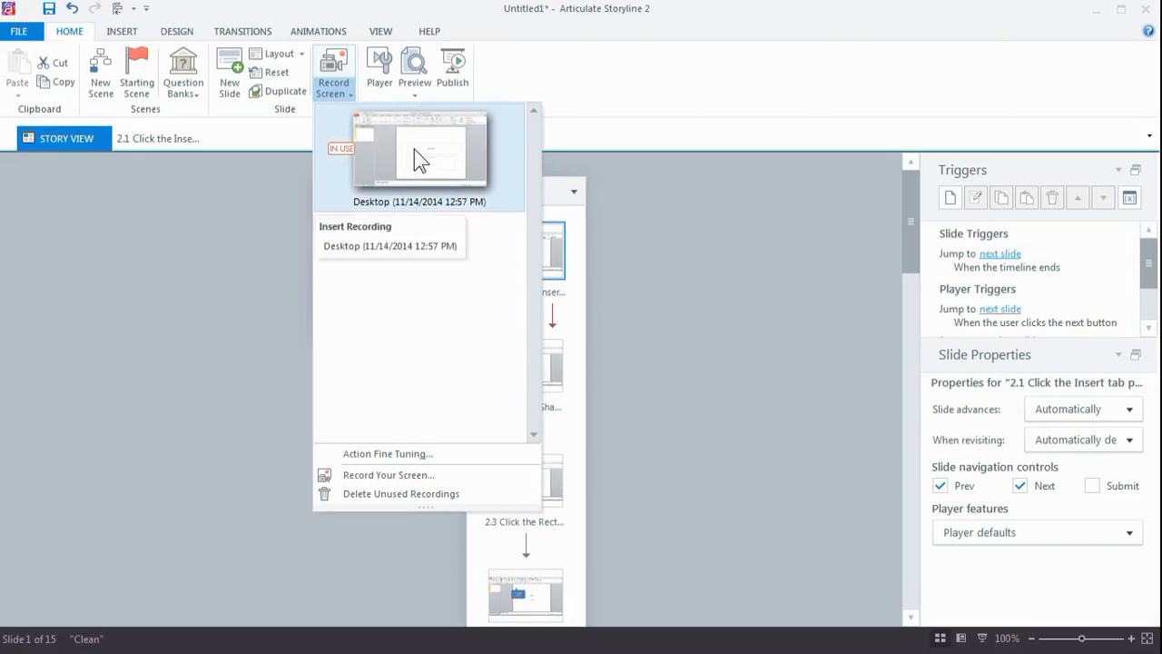
Reopen the Desktop recording's insert options and bring up its preview export menu
left_click(389, 245)
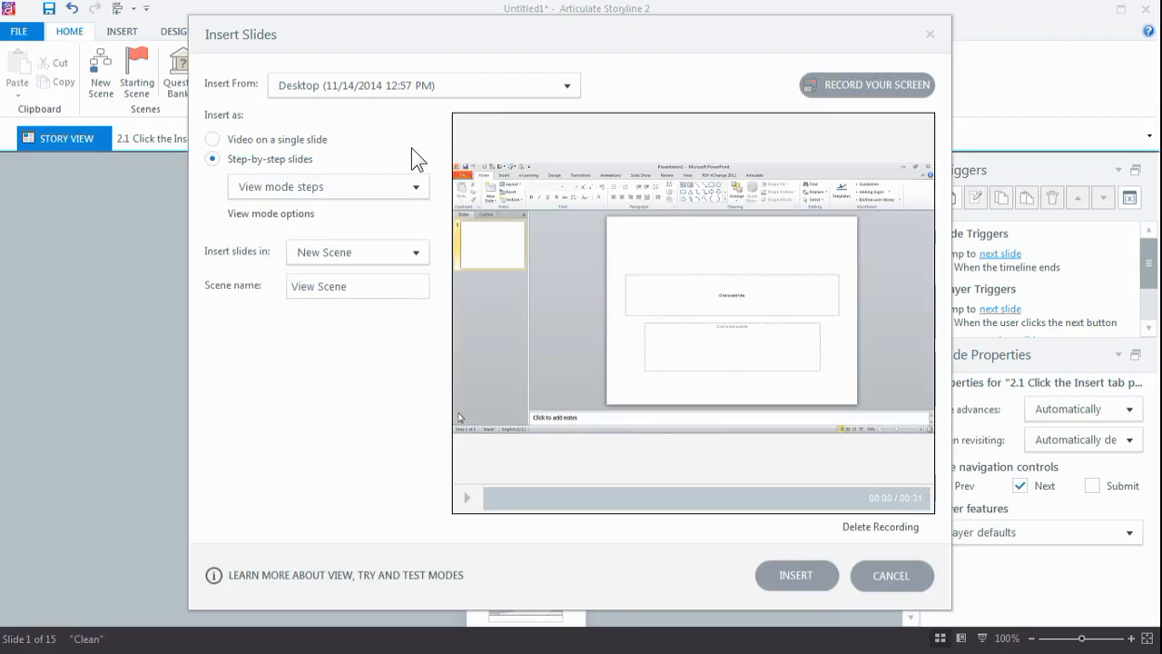
mouse_move(683, 305)
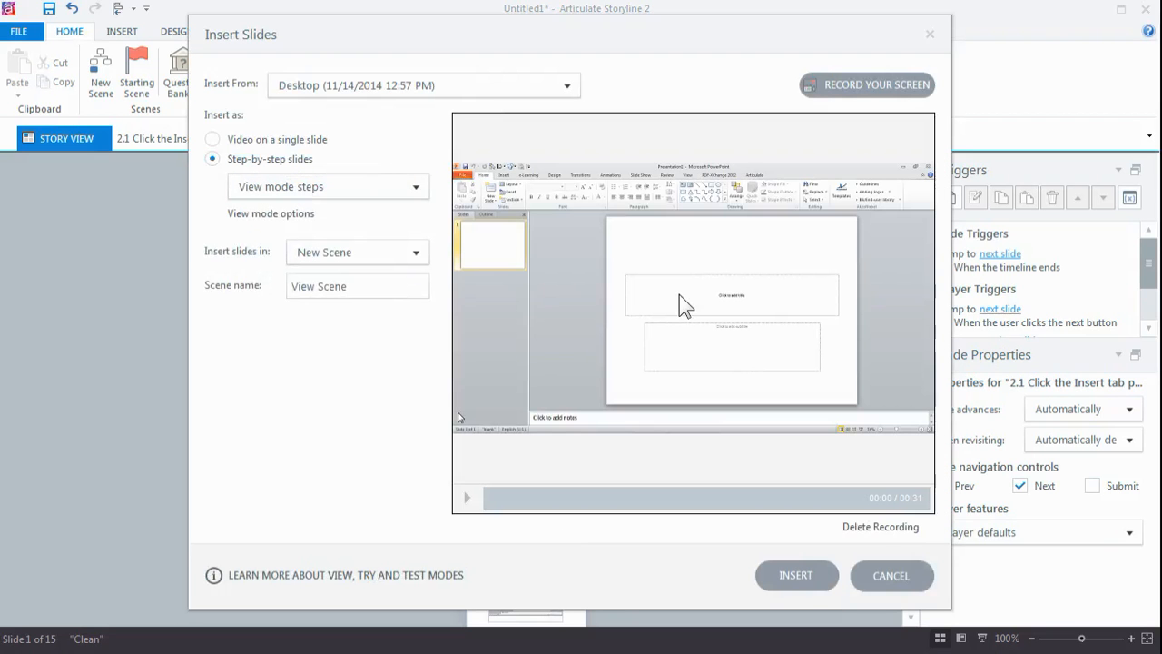
mouse_move(629, 258)
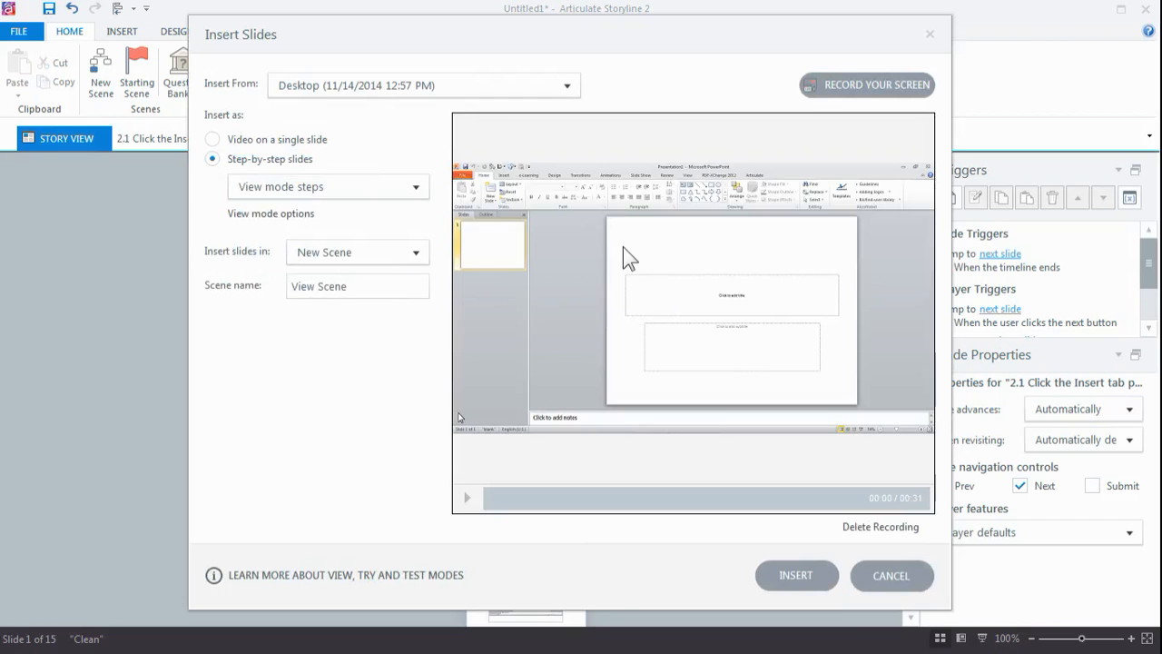
right_click(690, 263)
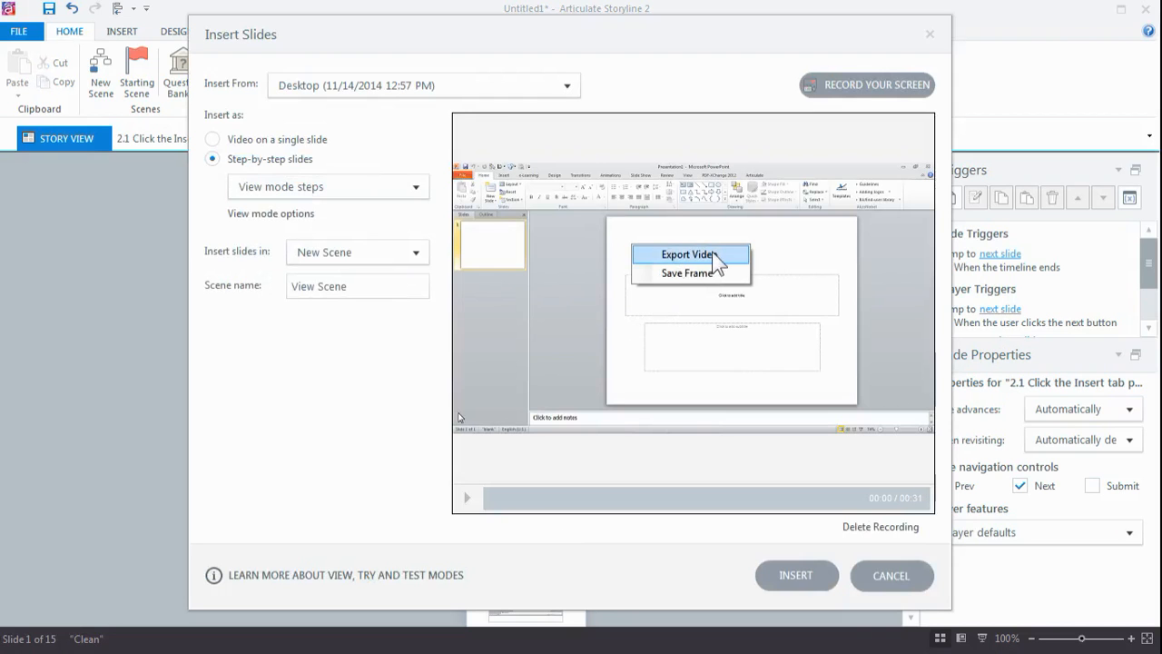
mouse_move(727, 269)
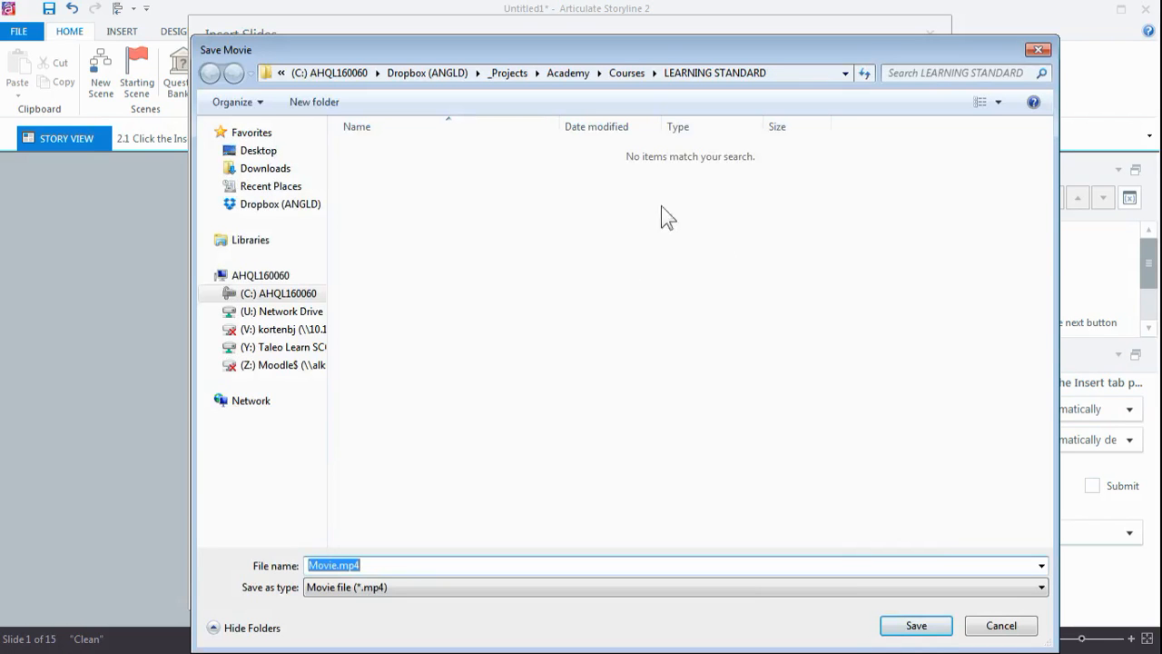
Choose Export Video to Movie.mp4, then cancel the save dialog without exporting
left_click(219, 240)
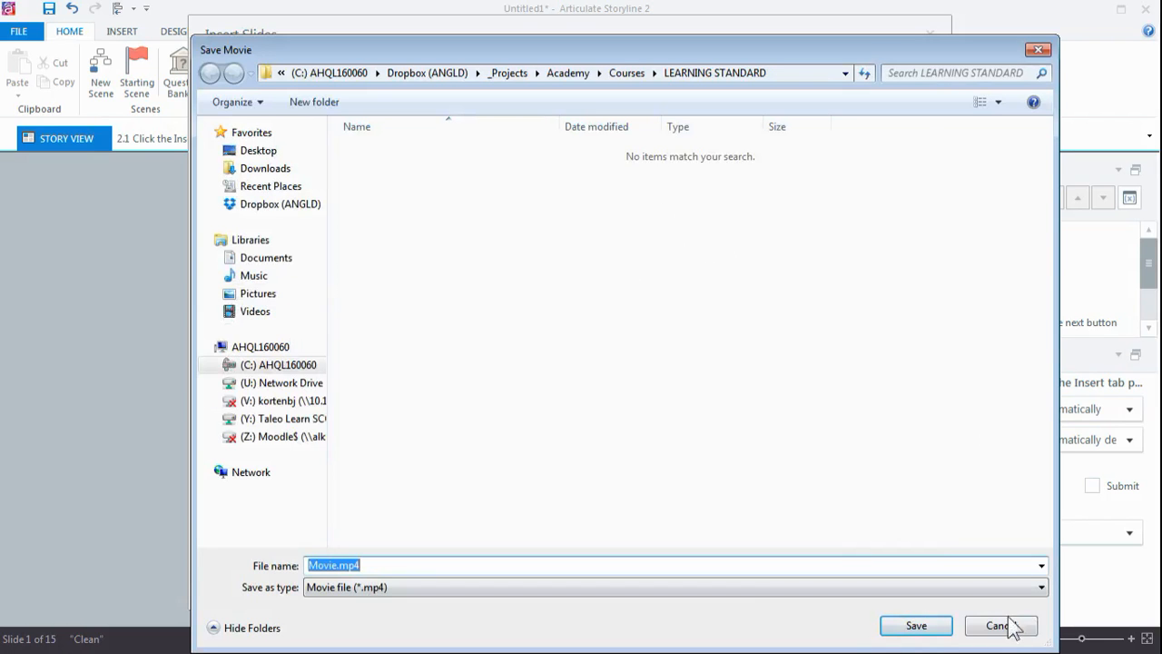
left_click(997, 625)
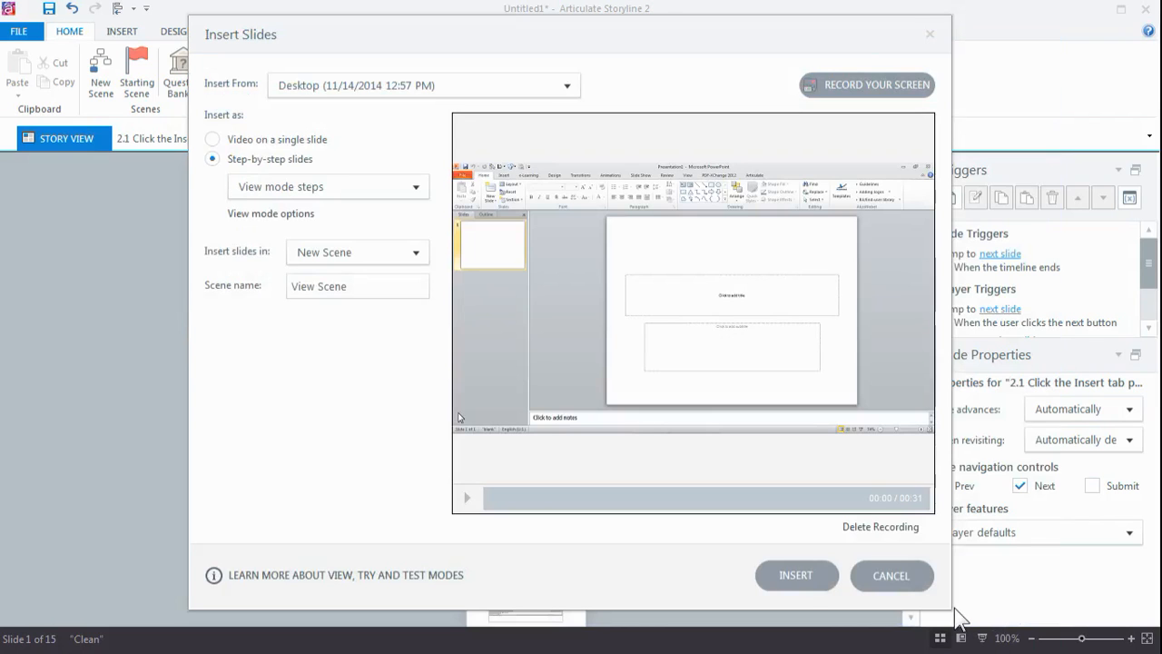